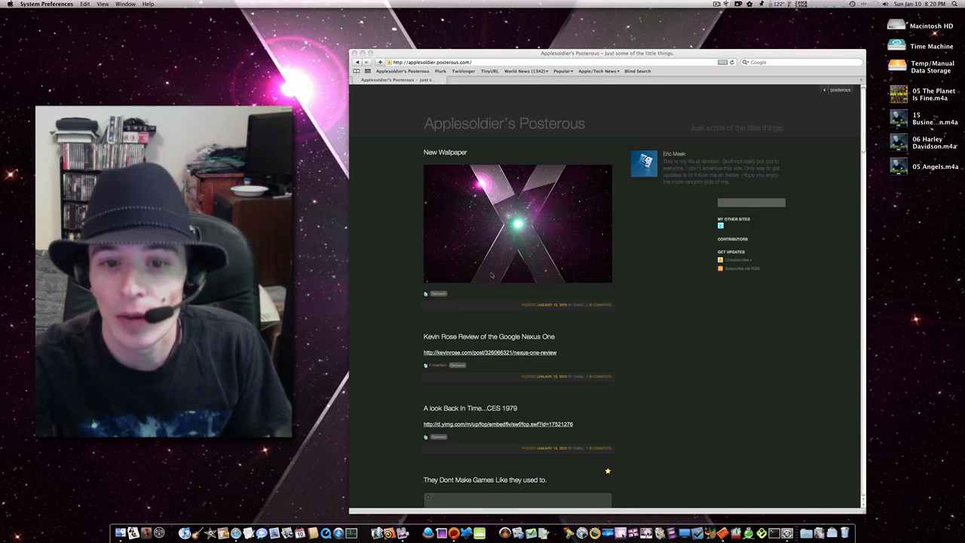
# - Scroll down page 1 past the long text article to the pagination links at the bottom
pyautogui.scroll(-3)
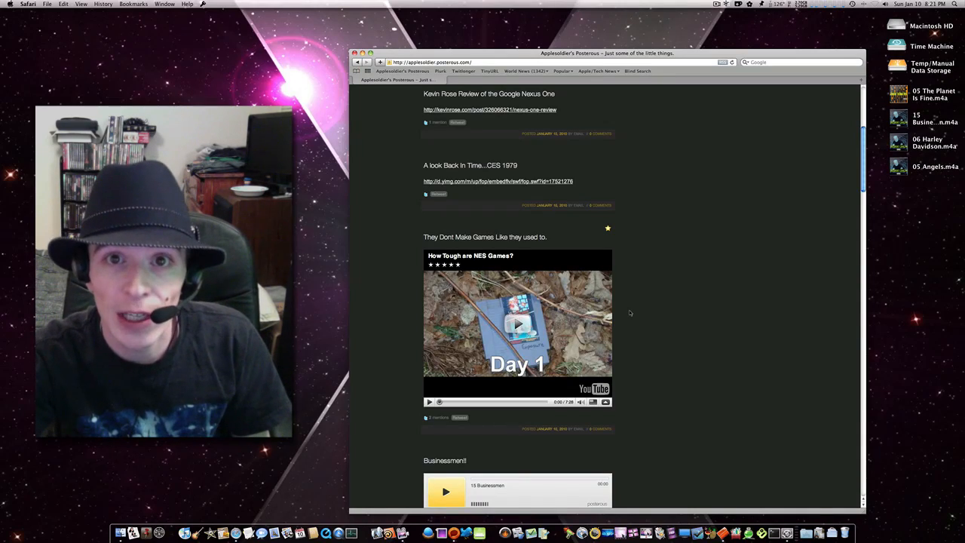
pyautogui.scroll(-3)
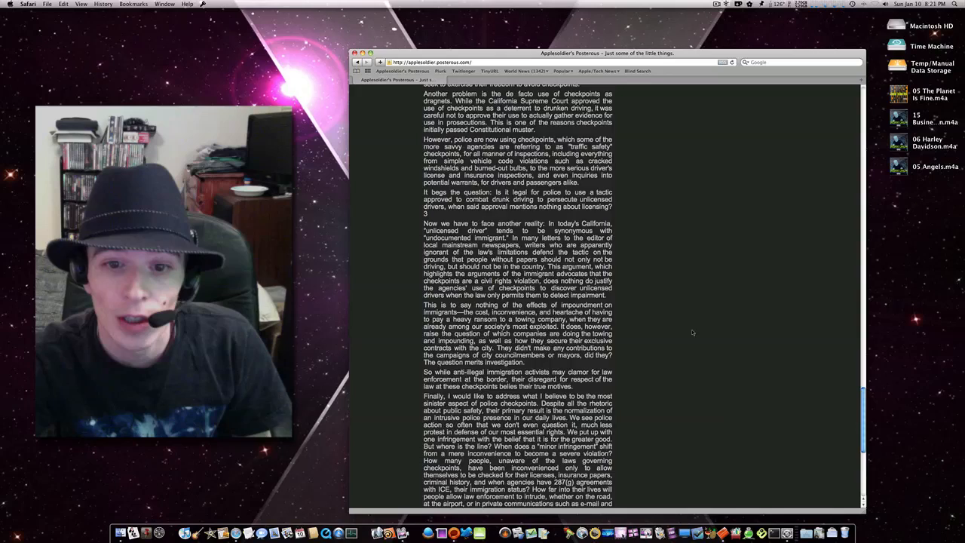
pyautogui.scroll(-3)
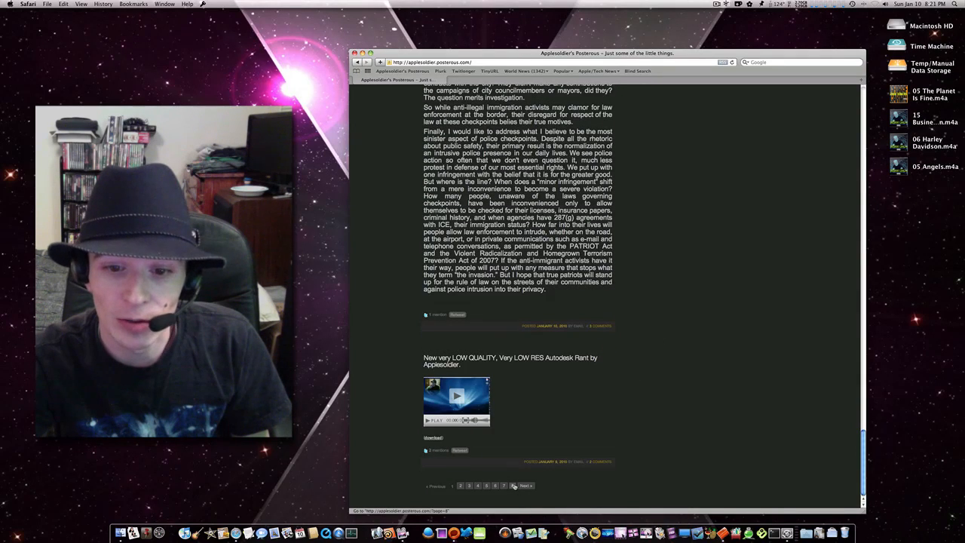
# - Go to page 2 and browse the older posts 'Back in the Day Part 2' and 'Back In The Day'
pyautogui.click(525, 486)
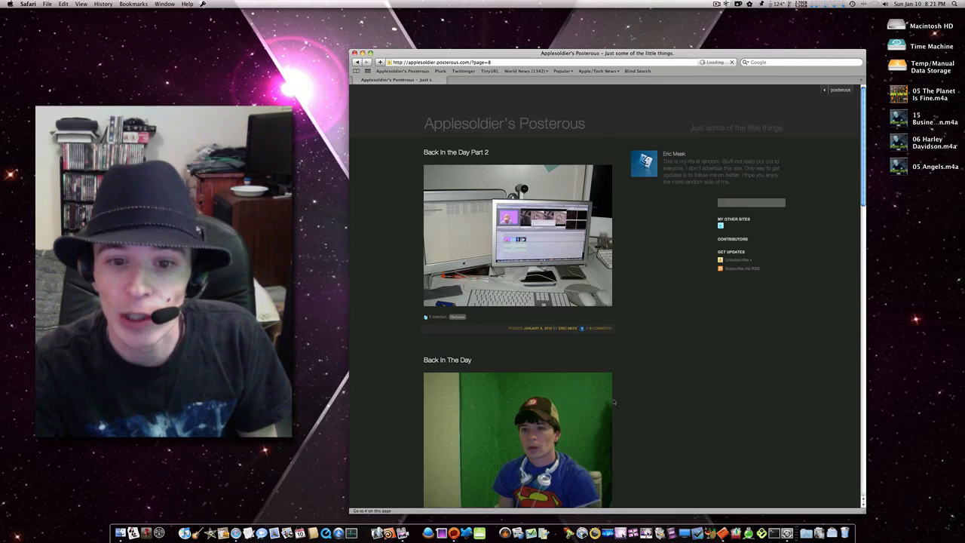
pyautogui.scroll(-3)
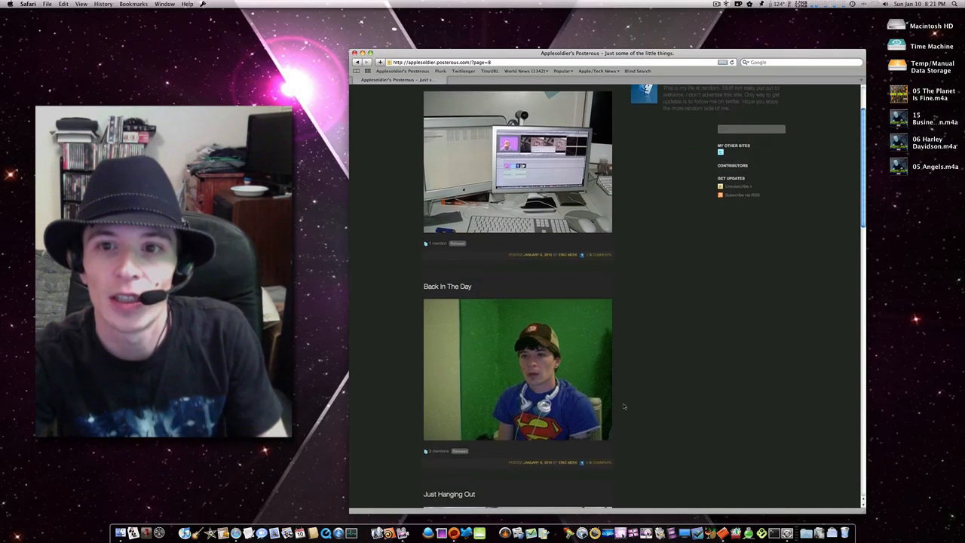
pyautogui.scroll(3)
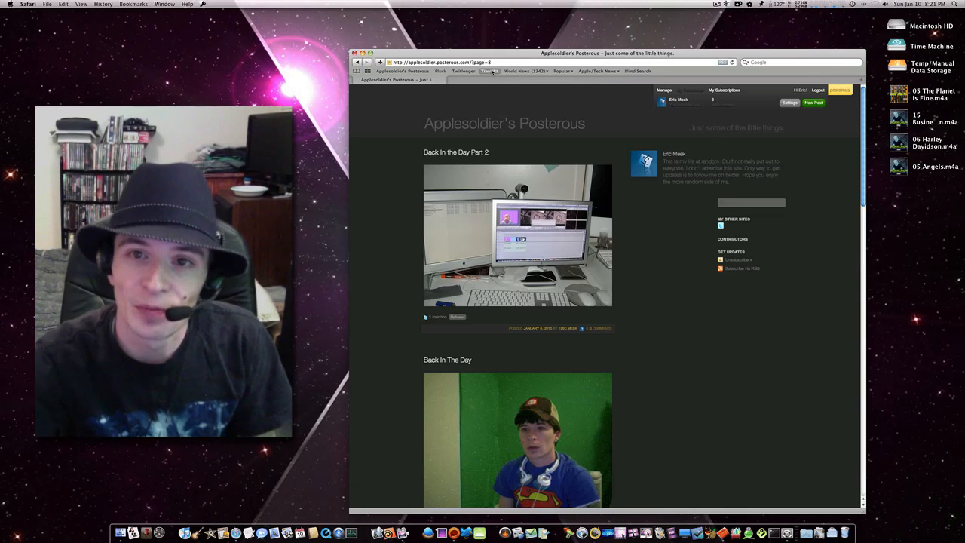
pyautogui.moveTo(492, 71)
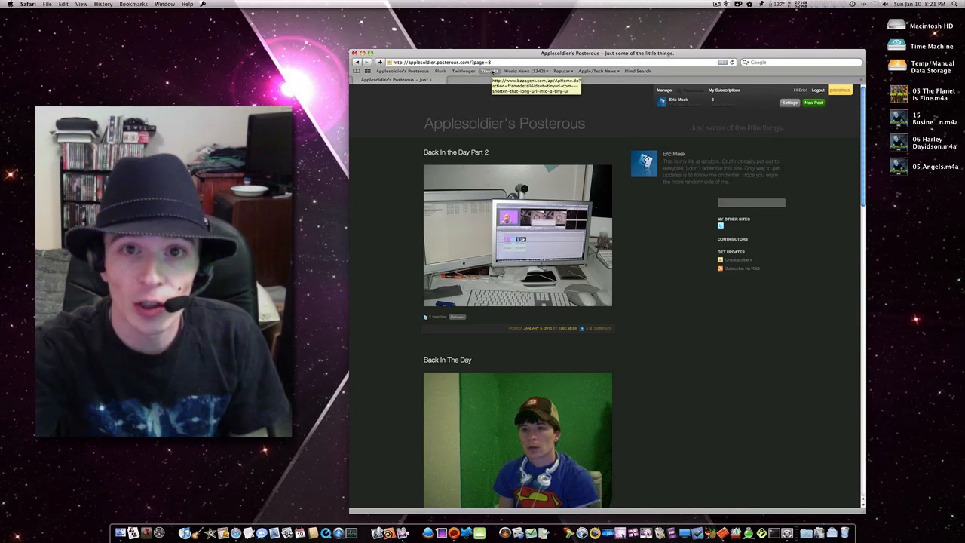